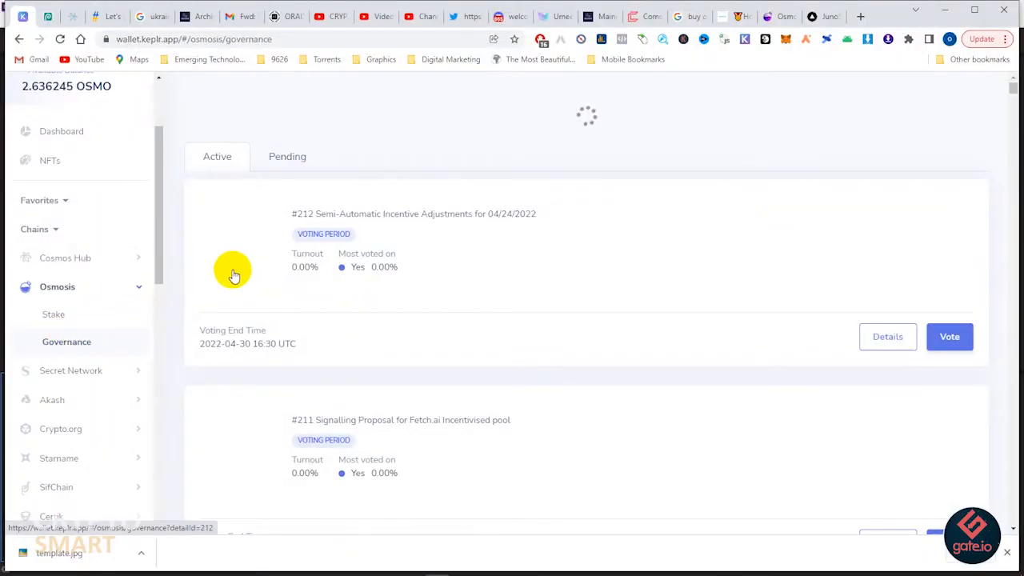
pyautogui.moveTo(422, 216)
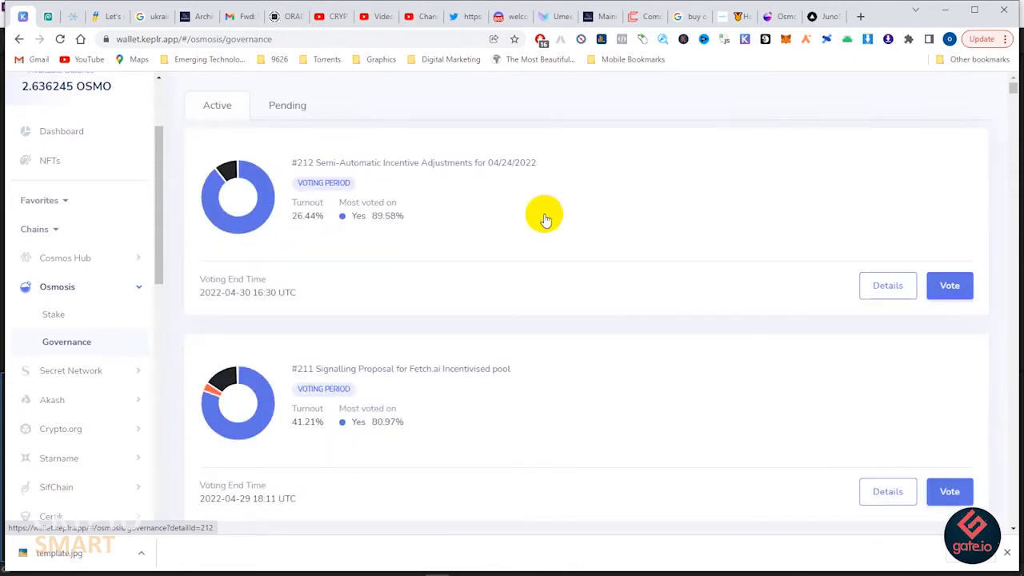
pyautogui.moveTo(304, 168)
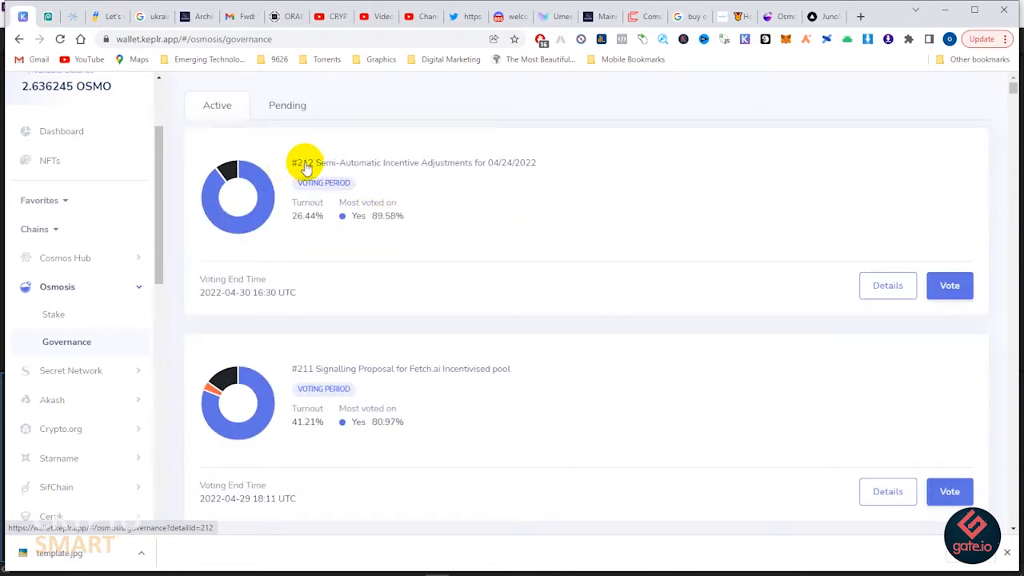
pyautogui.moveTo(444, 164)
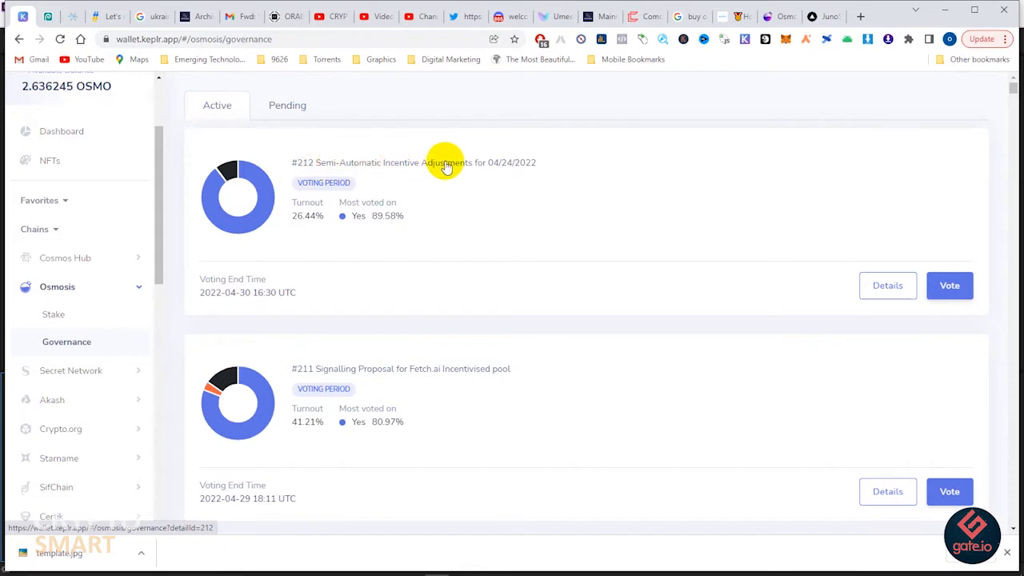
# Step: Open proposal #212's details and scroll through its per-pool daily OSMO incentive list
pyautogui.click(441, 163)
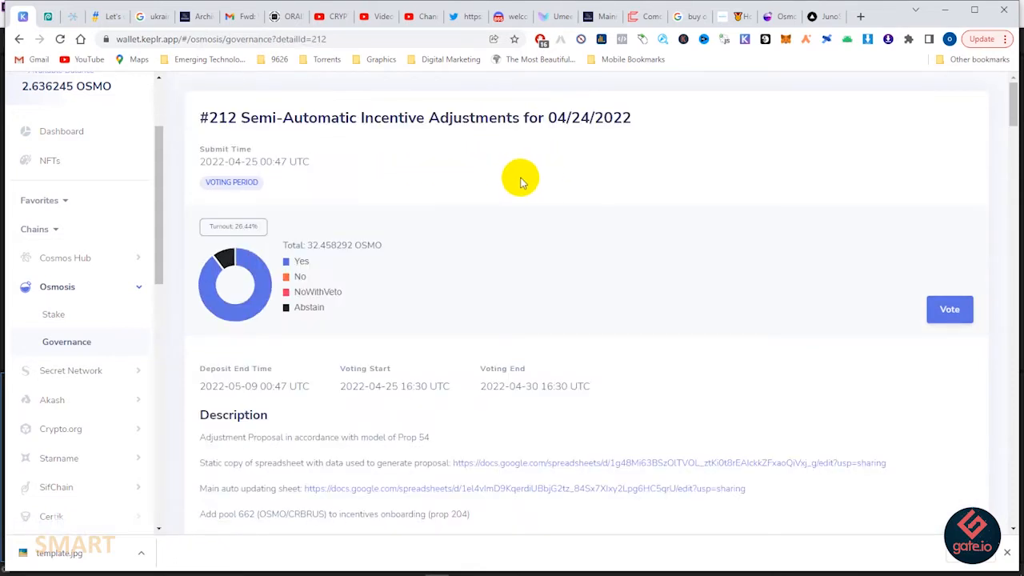
pyautogui.moveTo(450, 246)
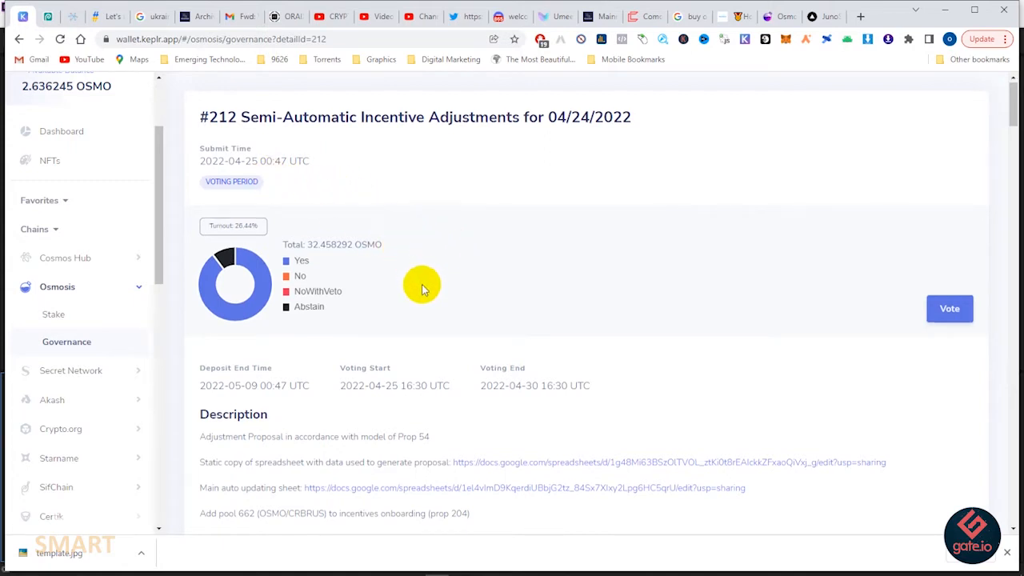
pyautogui.scroll(-3)
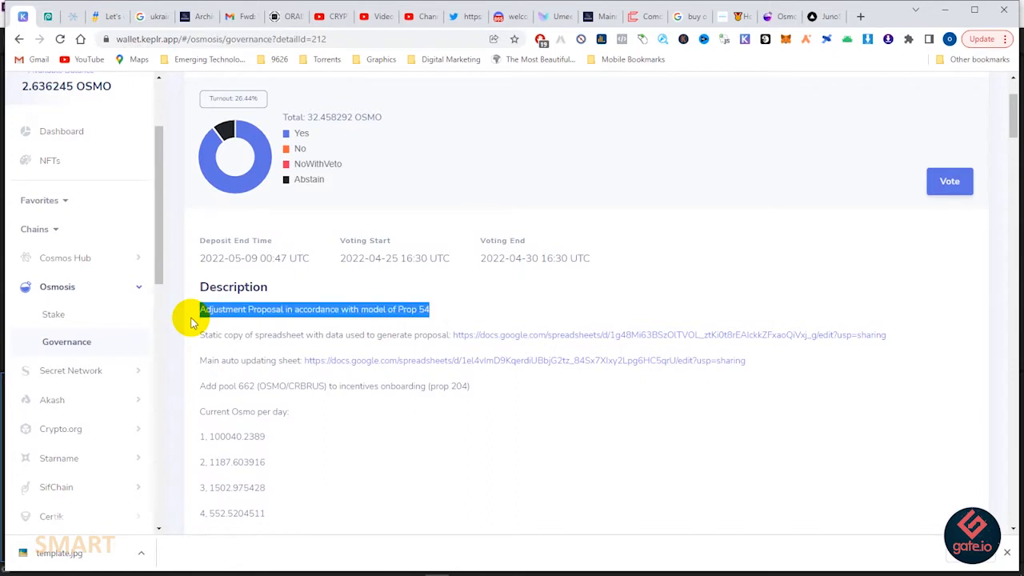
pyautogui.moveTo(528, 342)
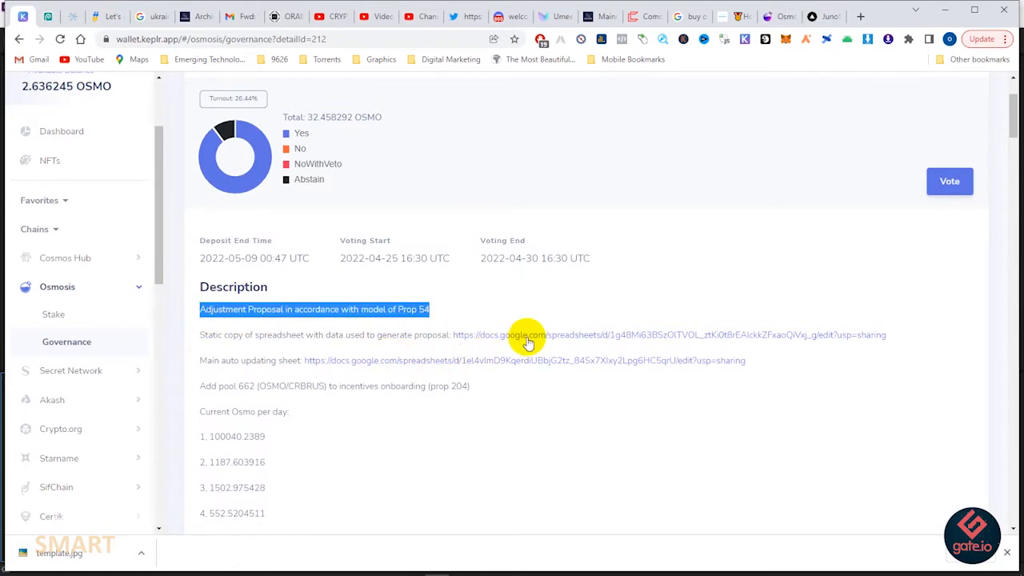
pyautogui.scroll(-3)
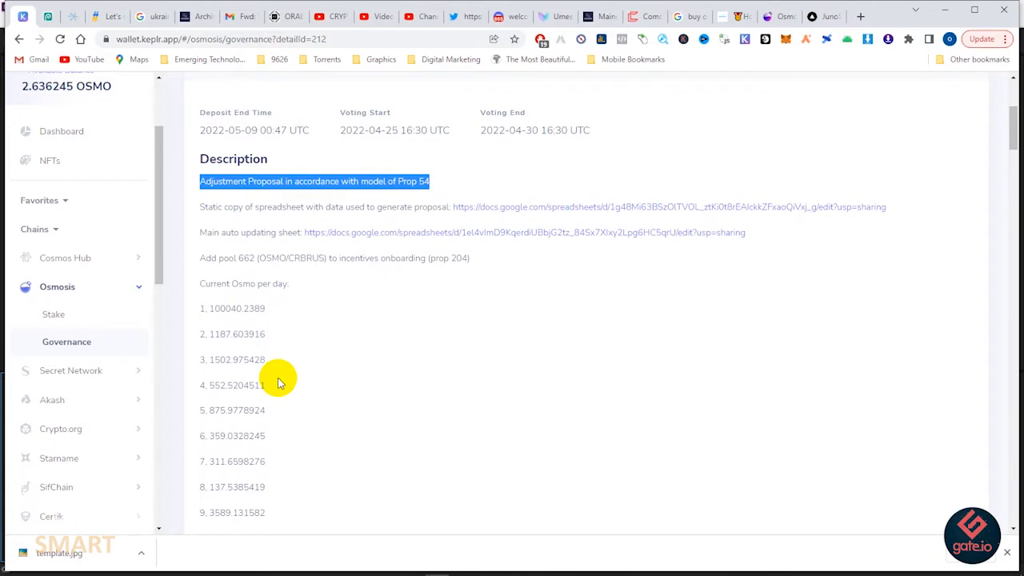
pyautogui.scroll(-3)
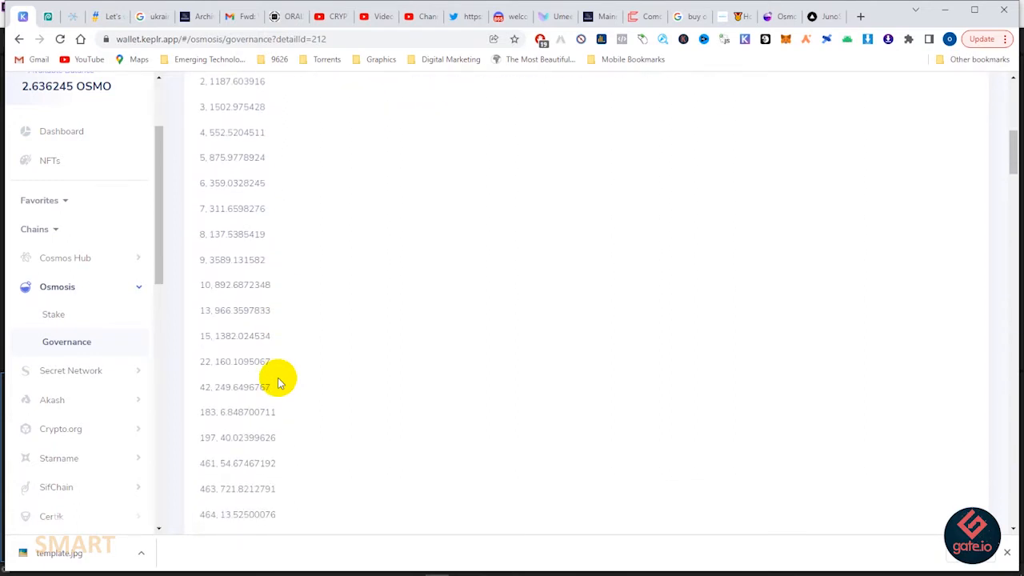
pyautogui.scroll(-3)
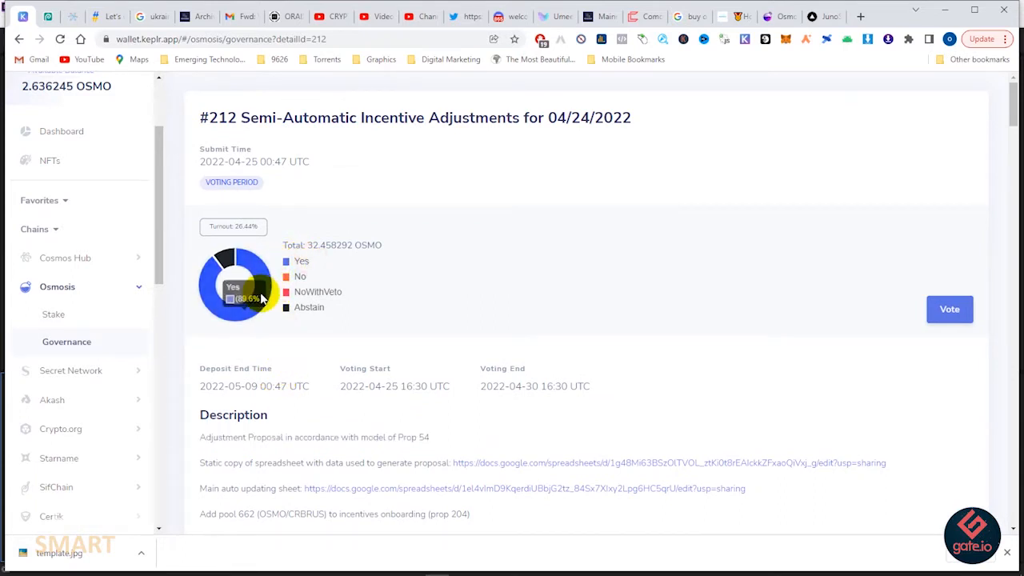
pyautogui.moveTo(248, 260)
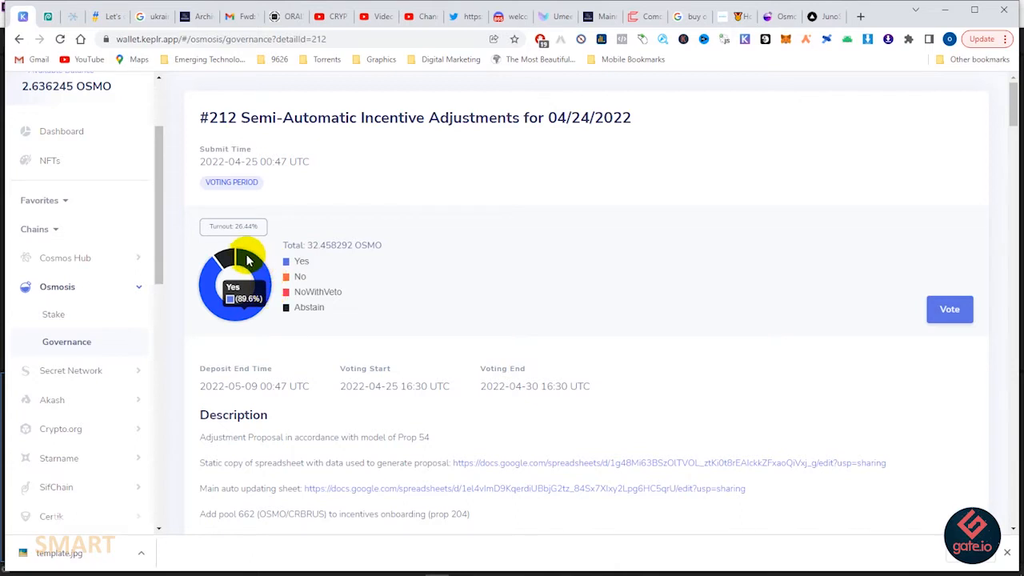
pyautogui.moveTo(225, 257)
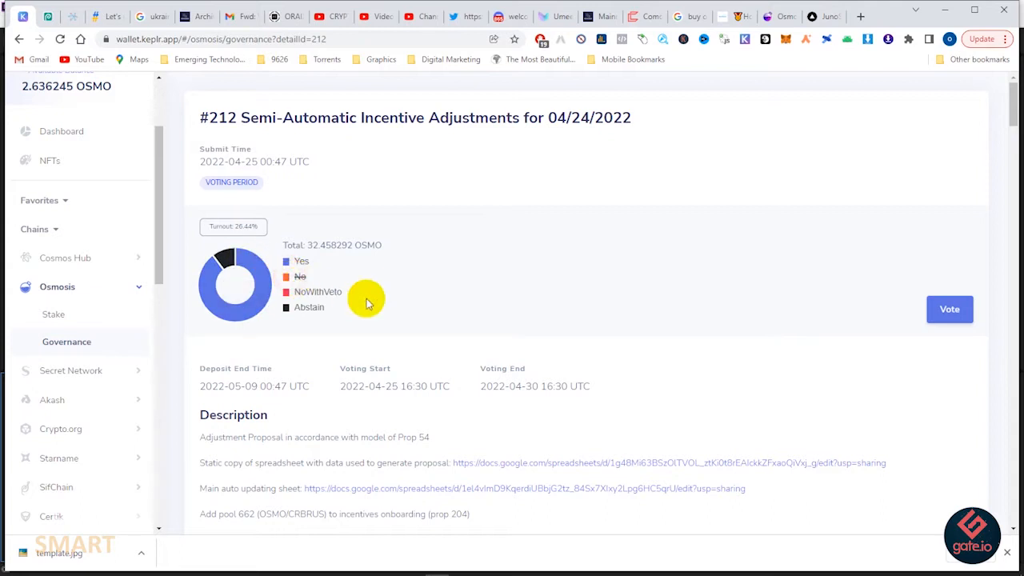
# Step: Choose Yes in proposal #212's vote dialog and confirm it
pyautogui.click(949, 308)
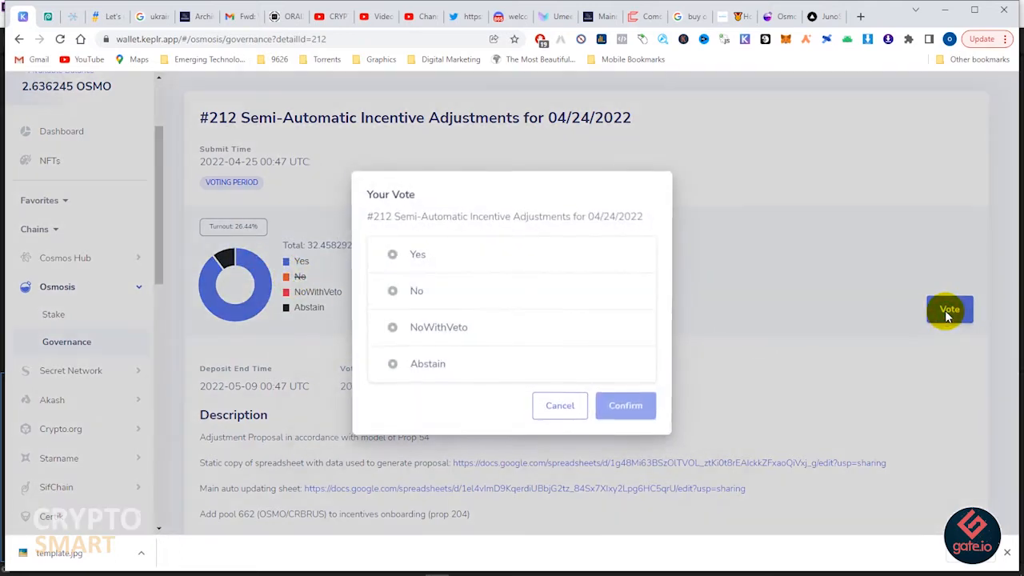
pyautogui.click(390, 254)
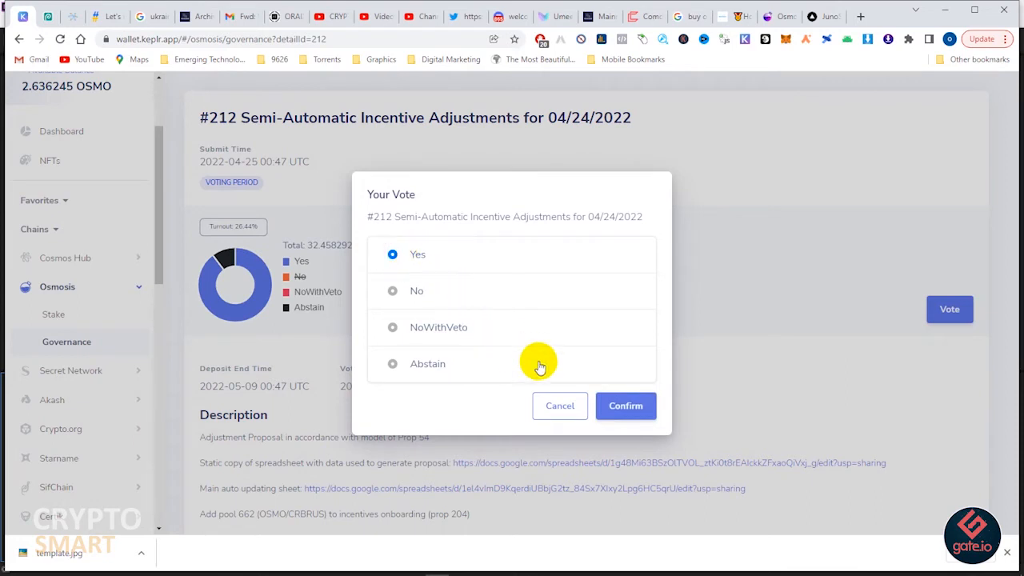
pyautogui.click(625, 406)
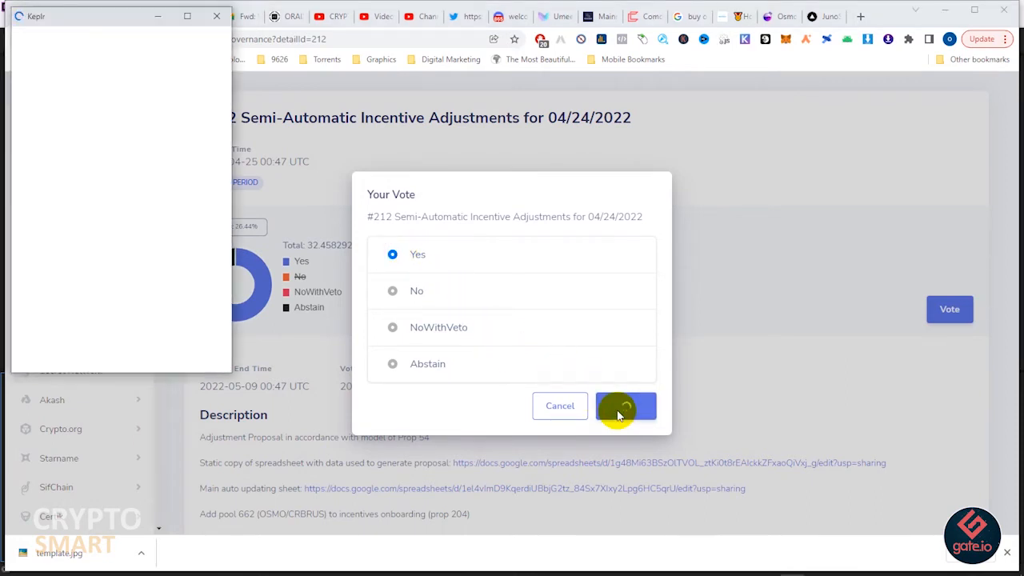
# Step: Sign the proposal #212 Yes vote in Keplr using the Low zero-OSMO fee
pyautogui.click(626, 406)
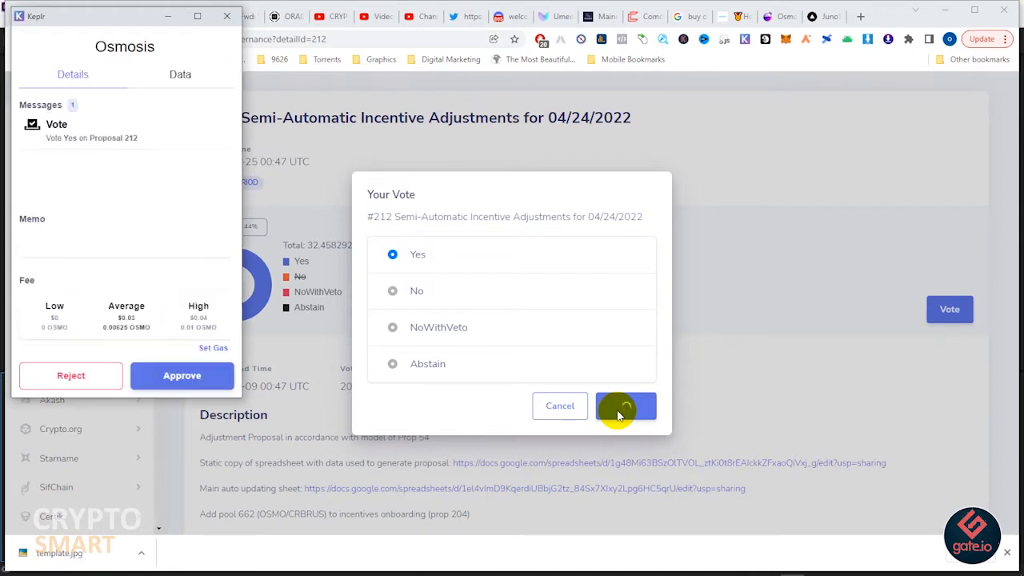
pyautogui.click(625, 406)
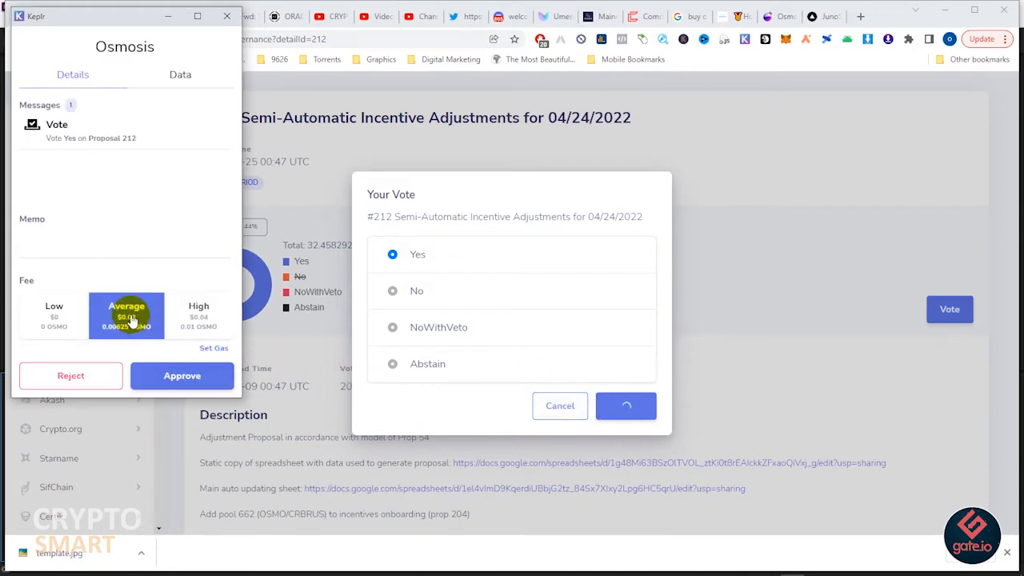
pyautogui.moveTo(74, 318)
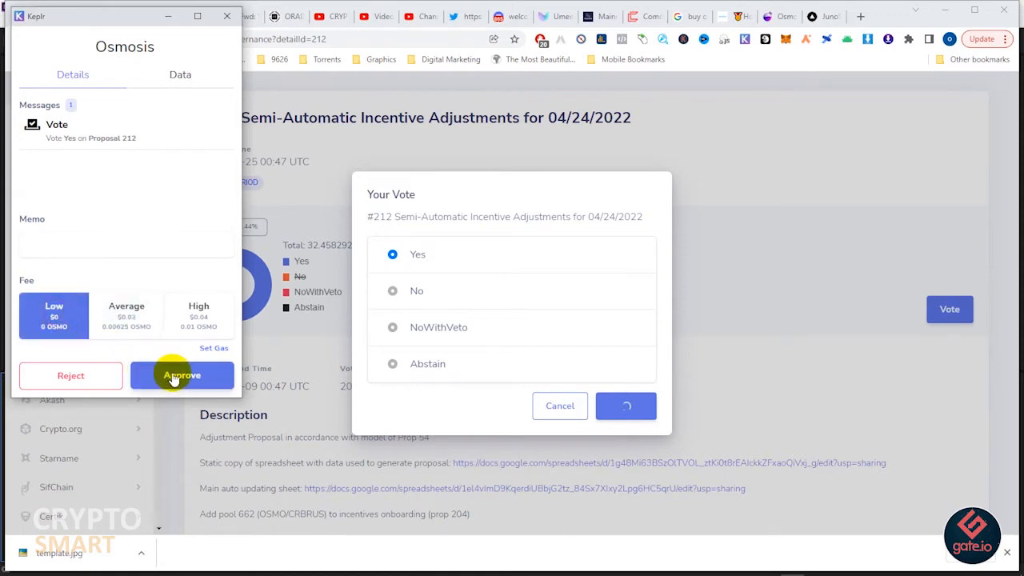
pyautogui.click(182, 375)
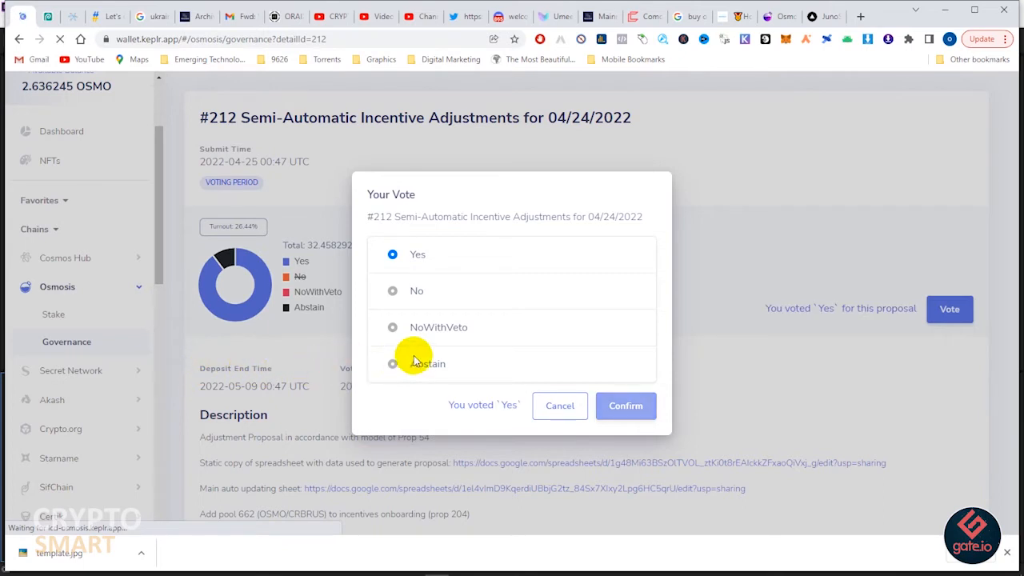
pyautogui.moveTo(784, 320)
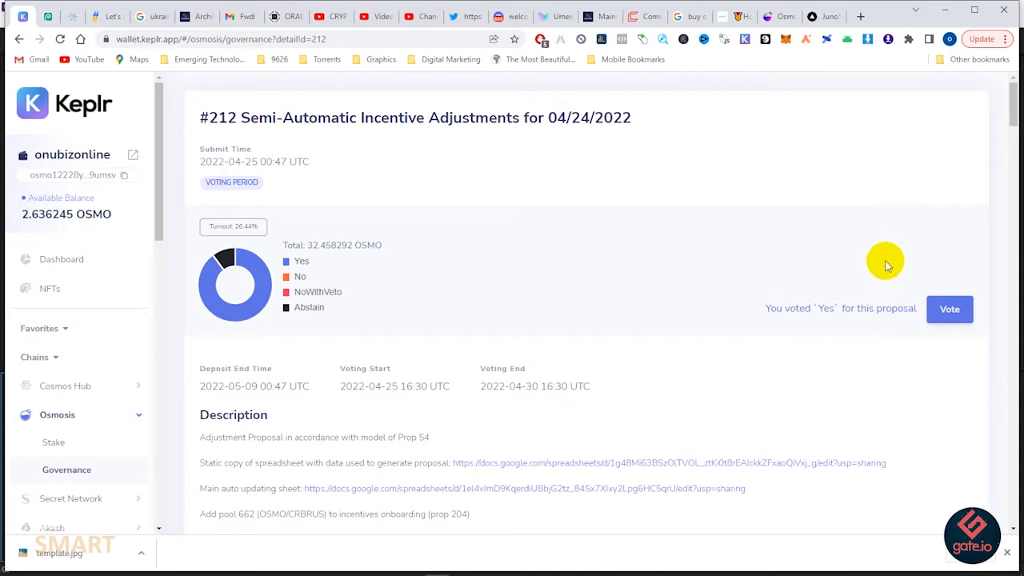
# Step: Scroll proposal #212's page past its 'You voted Yes' label
pyautogui.scroll(-3)
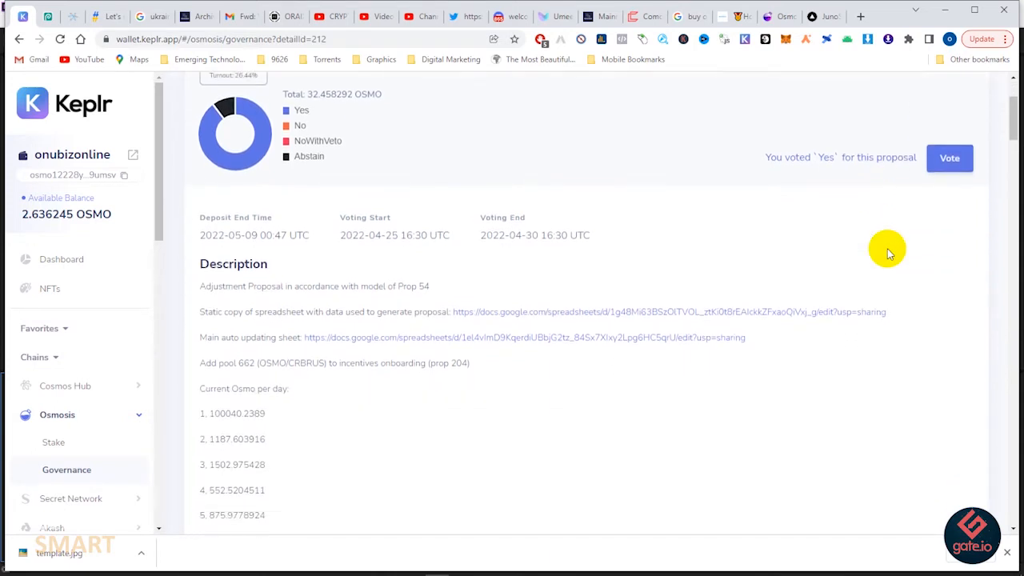
pyautogui.scroll(-3)
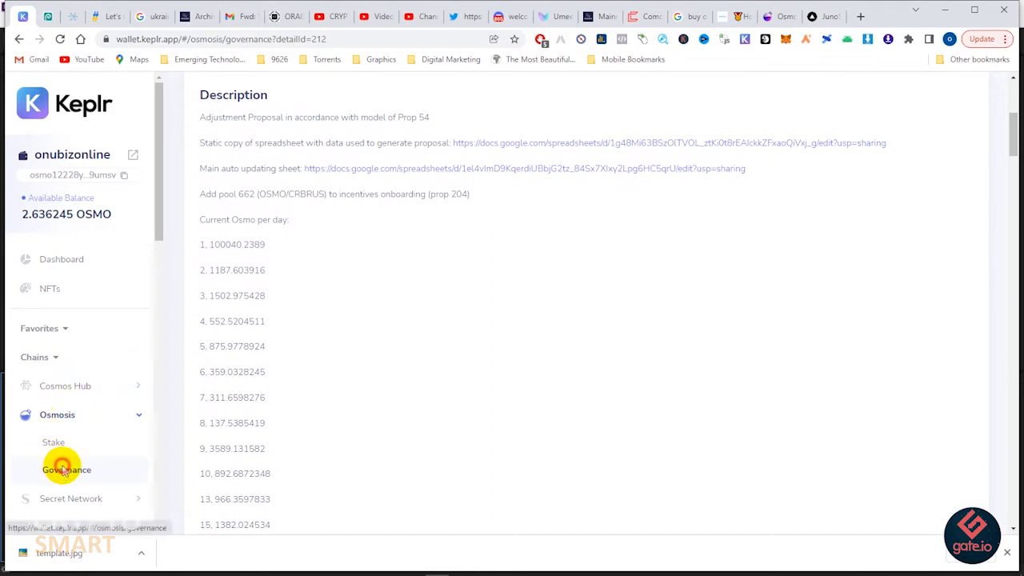
# Step: Return to the Osmosis proposal list and scroll down to proposal #206 on Axelar
pyautogui.click(66, 470)
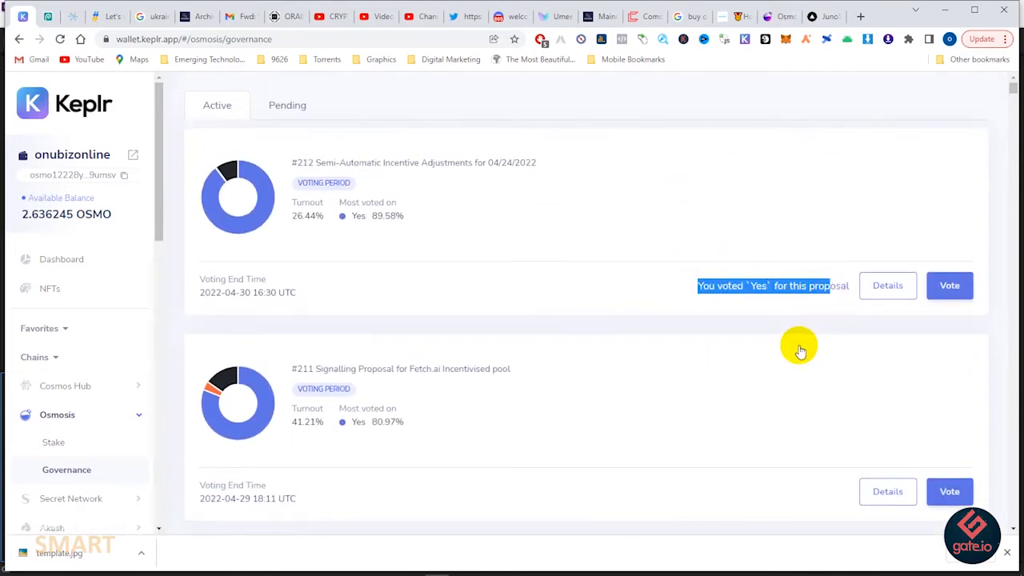
pyautogui.scroll(-3)
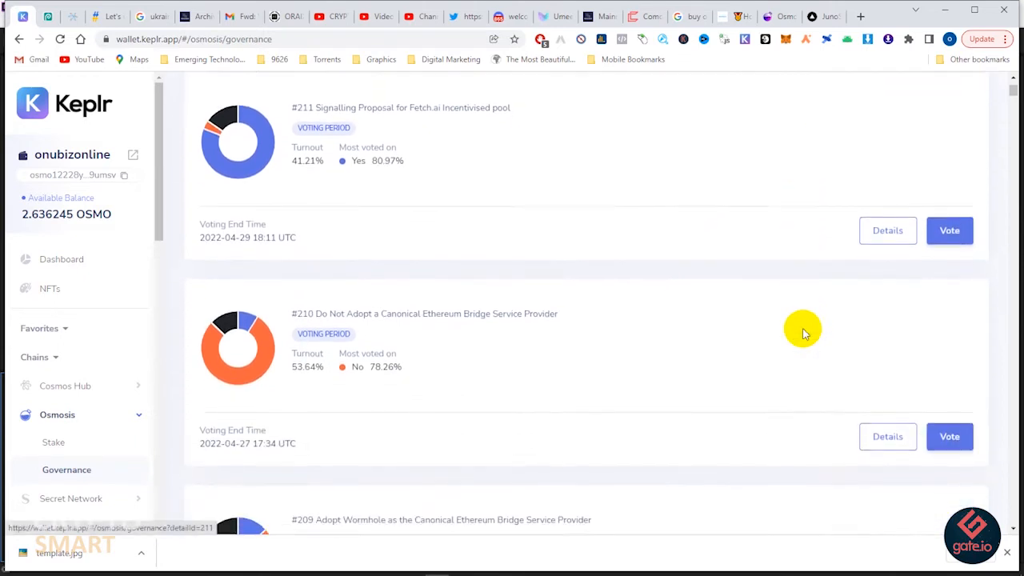
pyautogui.scroll(-3)
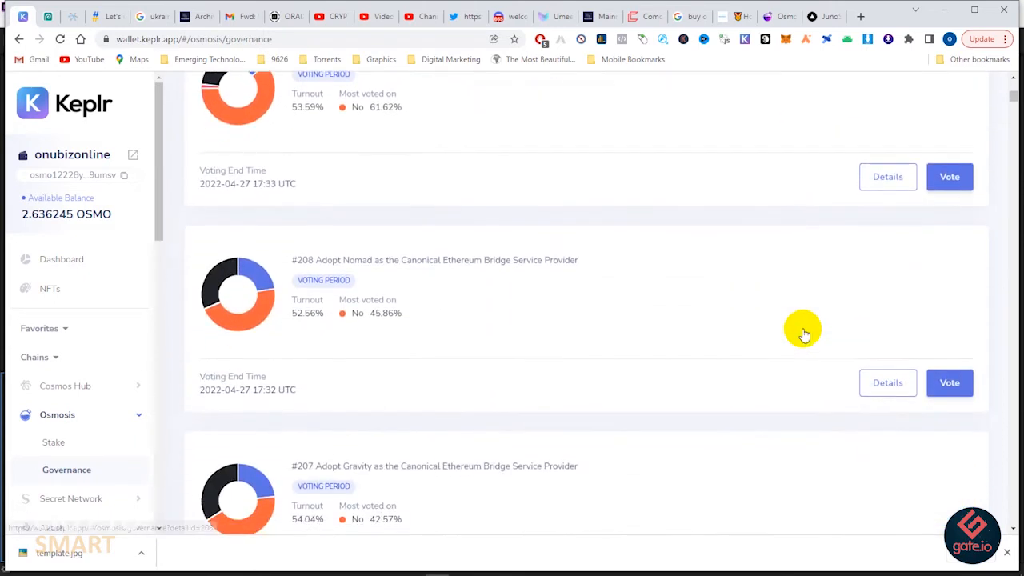
pyautogui.scroll(-3)
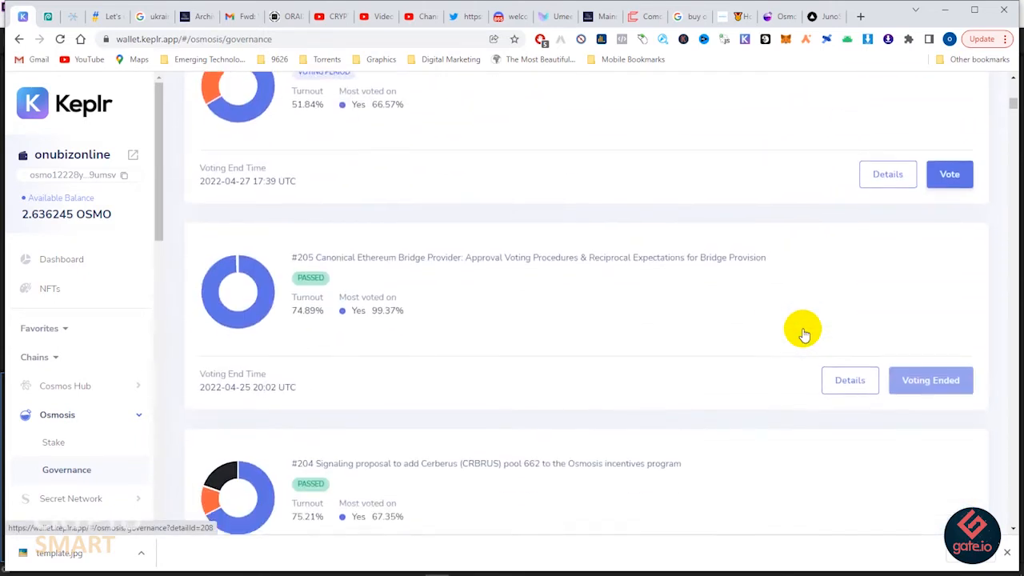
pyautogui.scroll(-3)
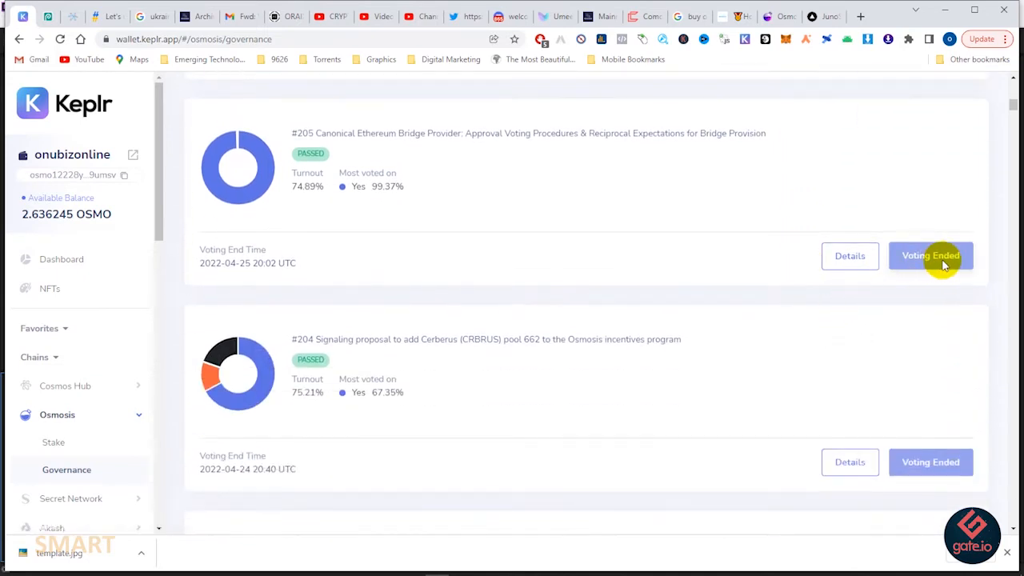
pyautogui.moveTo(293, 263)
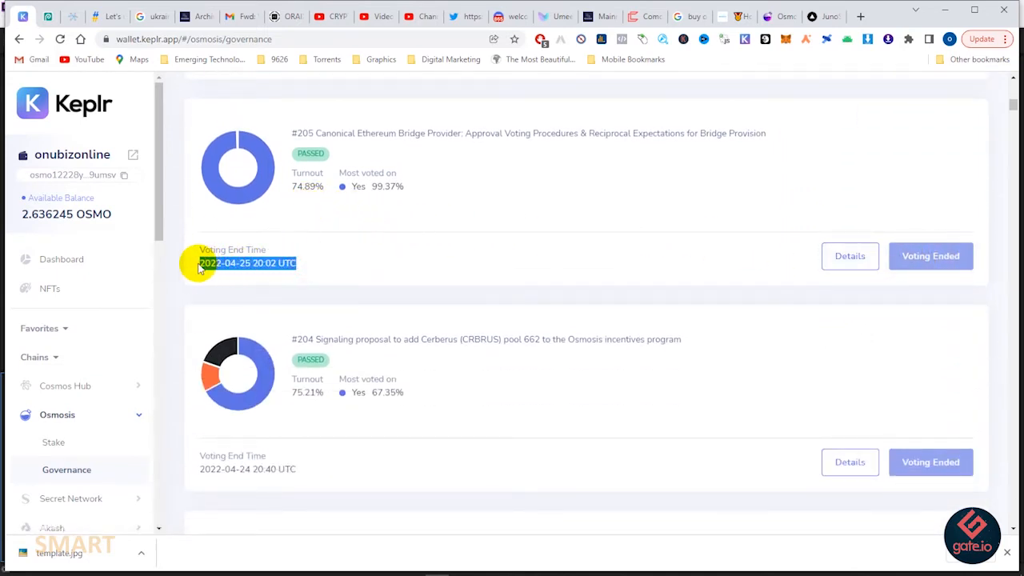
pyautogui.scroll(-3)
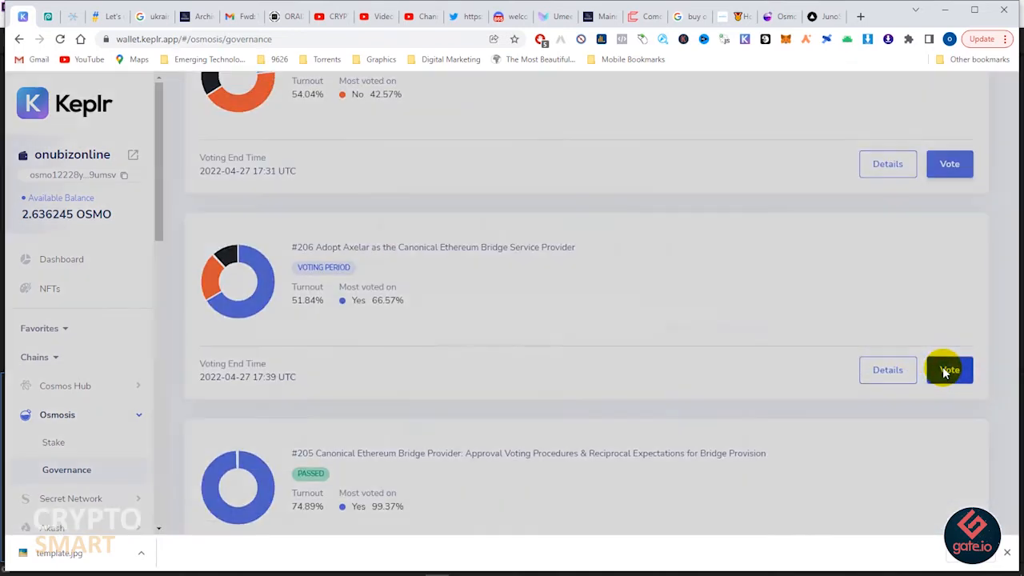
pyautogui.click(948, 370)
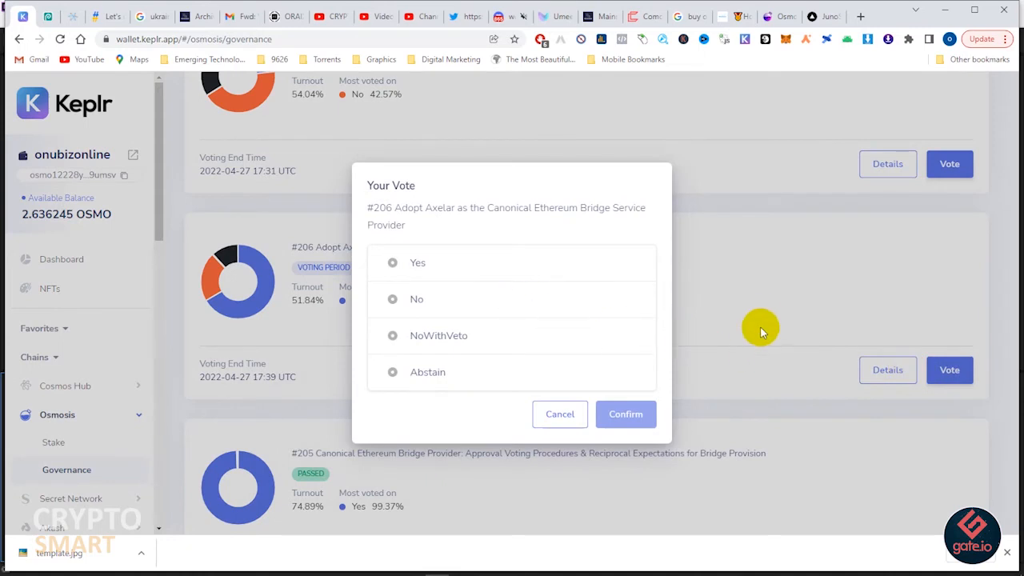
pyautogui.moveTo(751, 319)
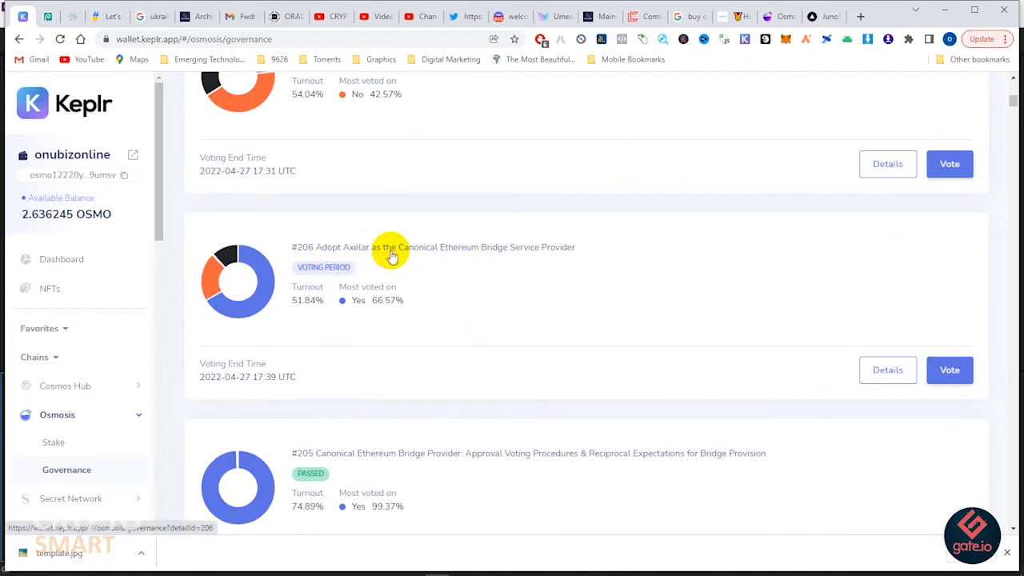
pyautogui.moveTo(556, 251)
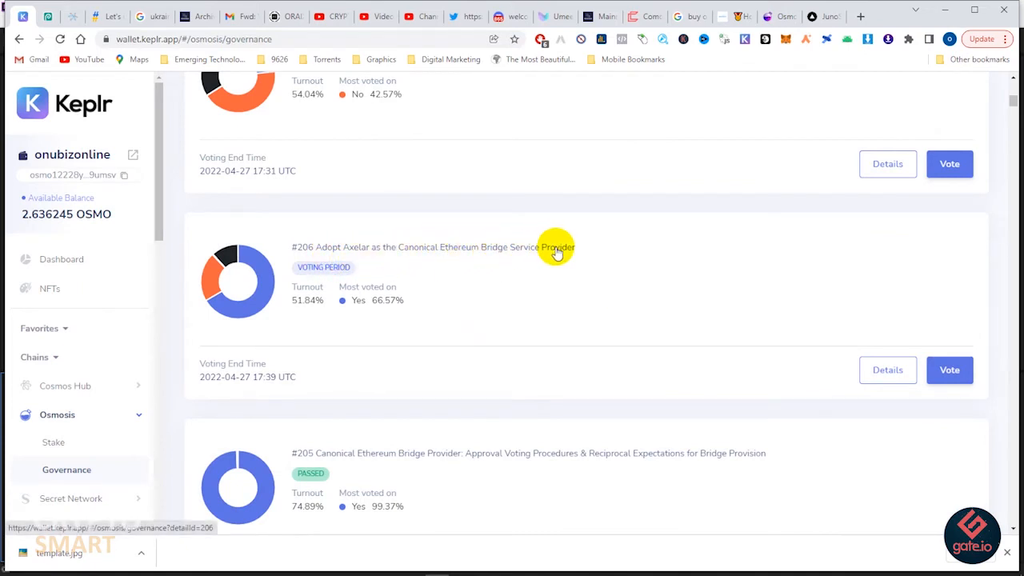
pyautogui.moveTo(333, 326)
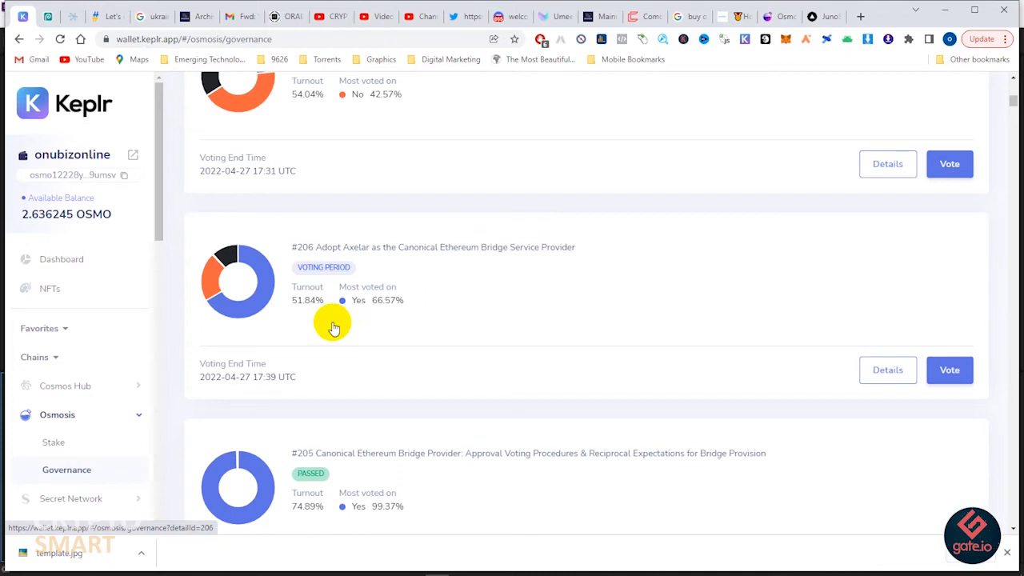
pyautogui.moveTo(951, 369)
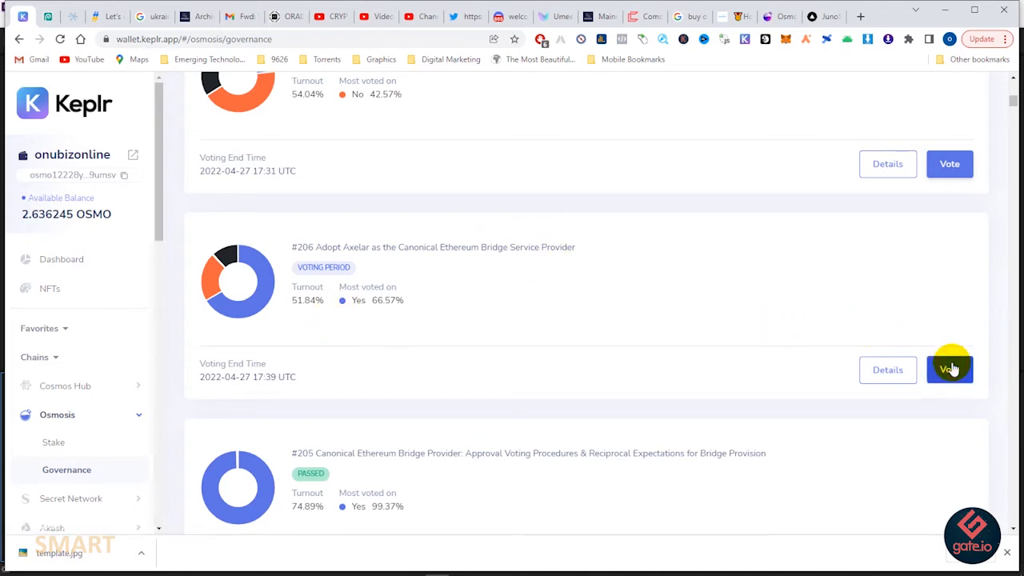
# Step: Choose Yes in proposal #206's vote dialog and confirm it
pyautogui.click(949, 369)
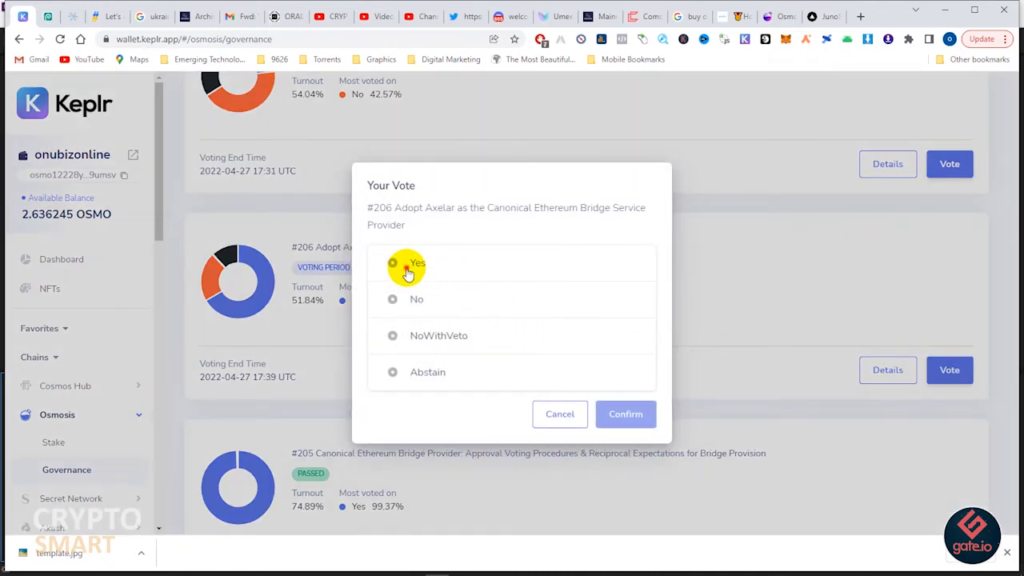
pyautogui.click(392, 262)
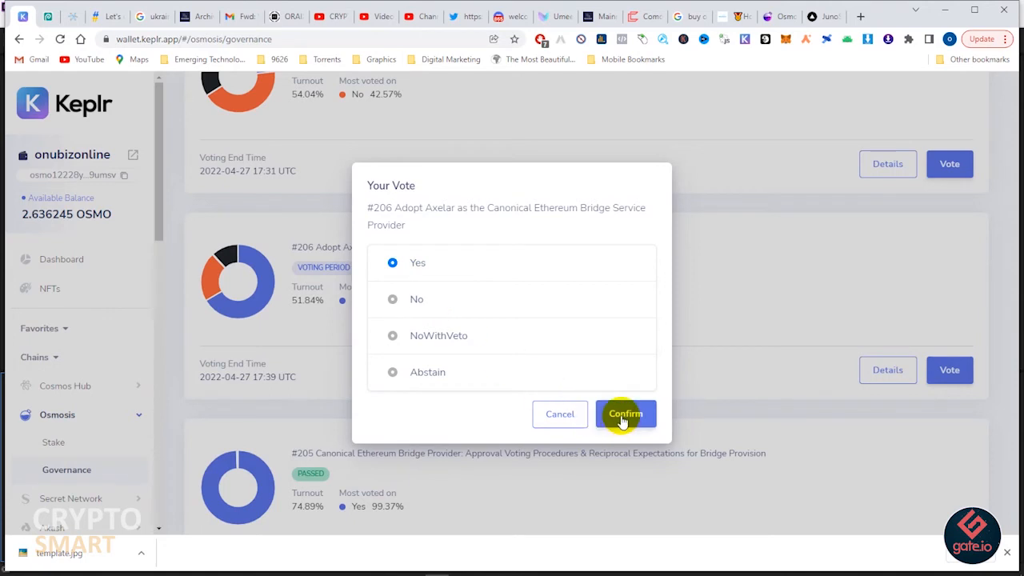
pyautogui.click(625, 414)
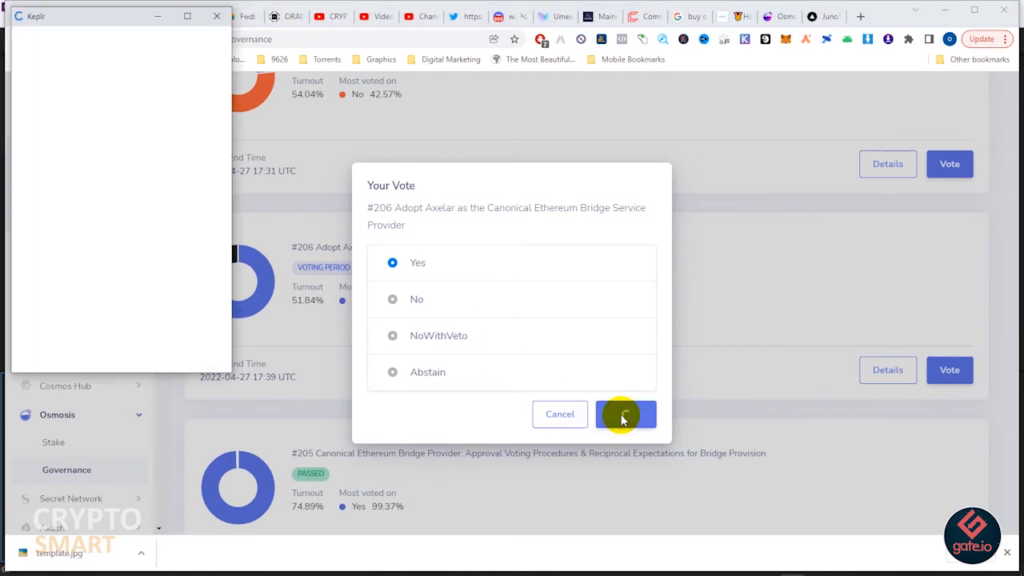
# Step: Approve the 'Vote Yes on Proposal 206' transaction in the Keplr popup
pyautogui.click(626, 413)
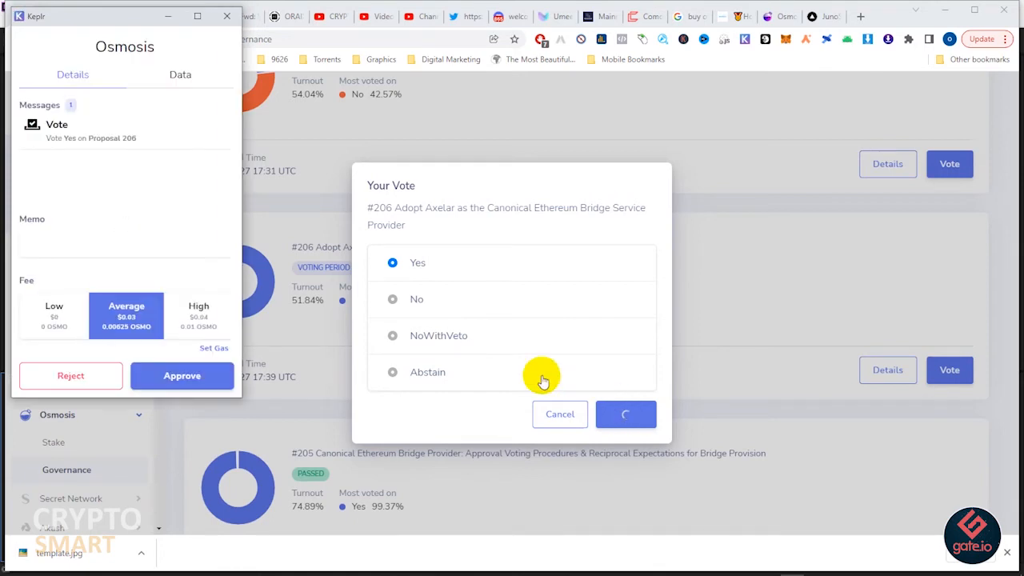
pyautogui.click(182, 376)
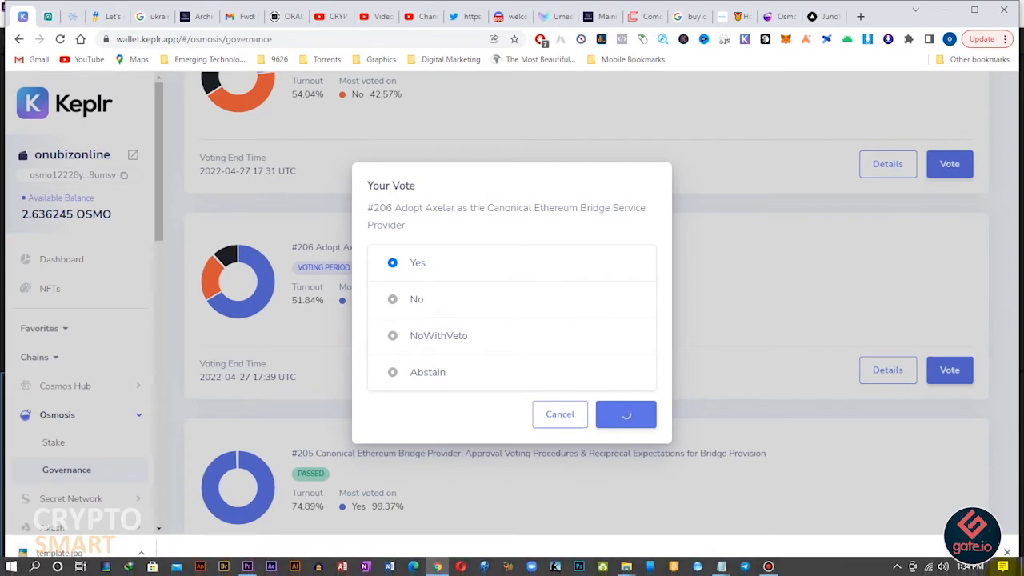
pyautogui.click(625, 413)
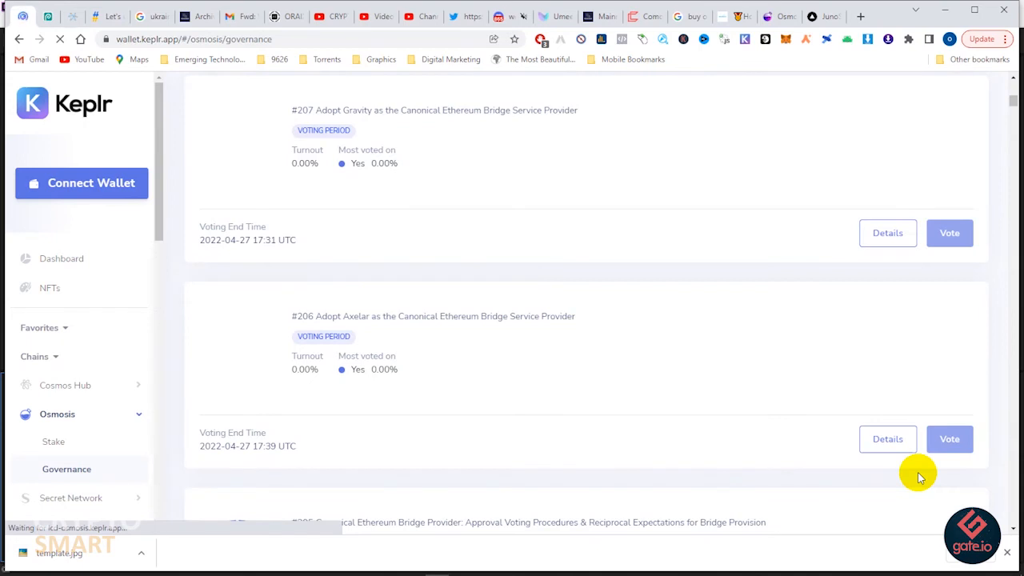
pyautogui.moveTo(877, 364)
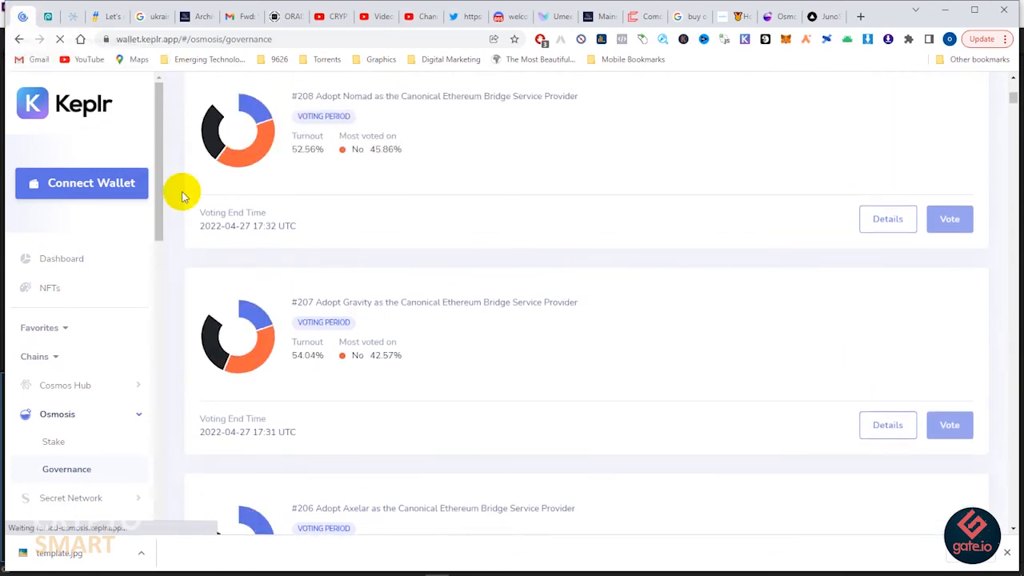
# Step: Reconnect the wallet after the reload, then vote Yes on proposal #211
pyautogui.click(81, 182)
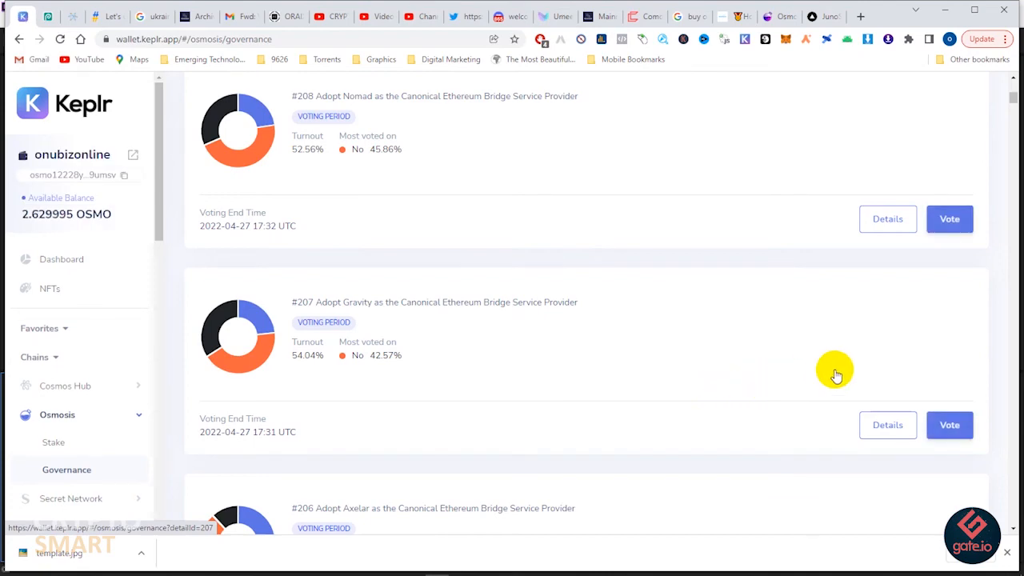
pyautogui.click(949, 425)
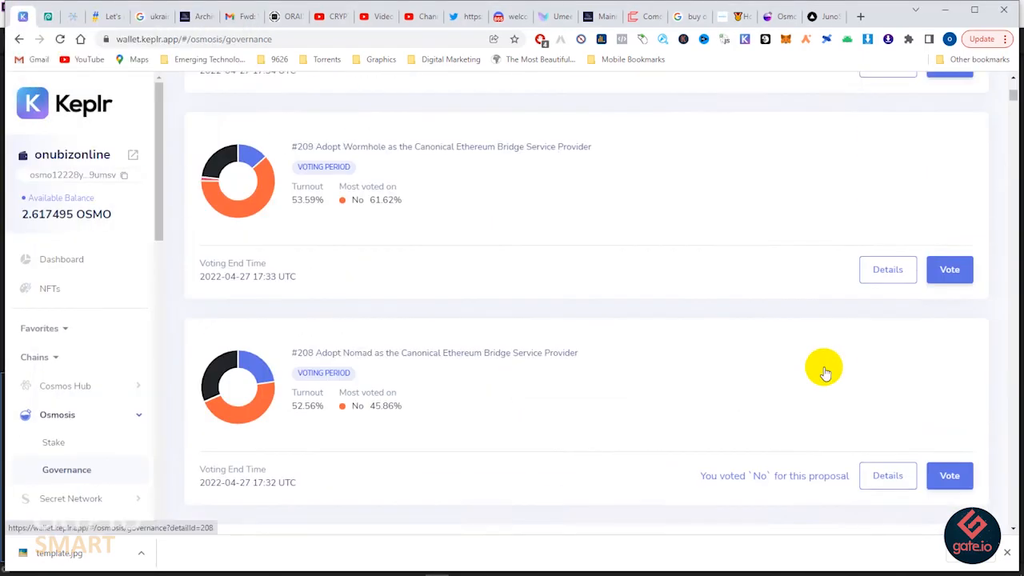
pyautogui.click(948, 270)
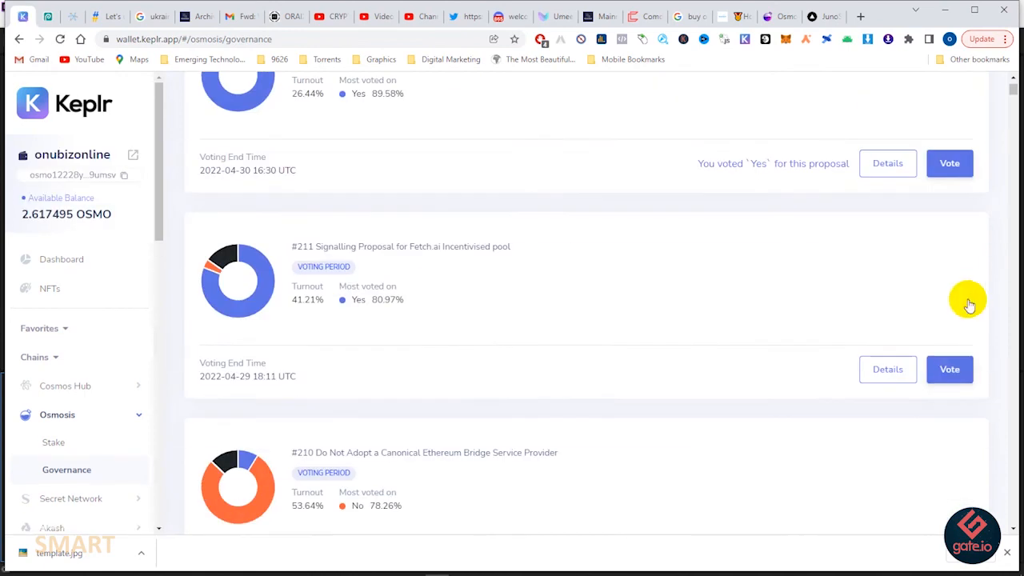
pyautogui.click(949, 369)
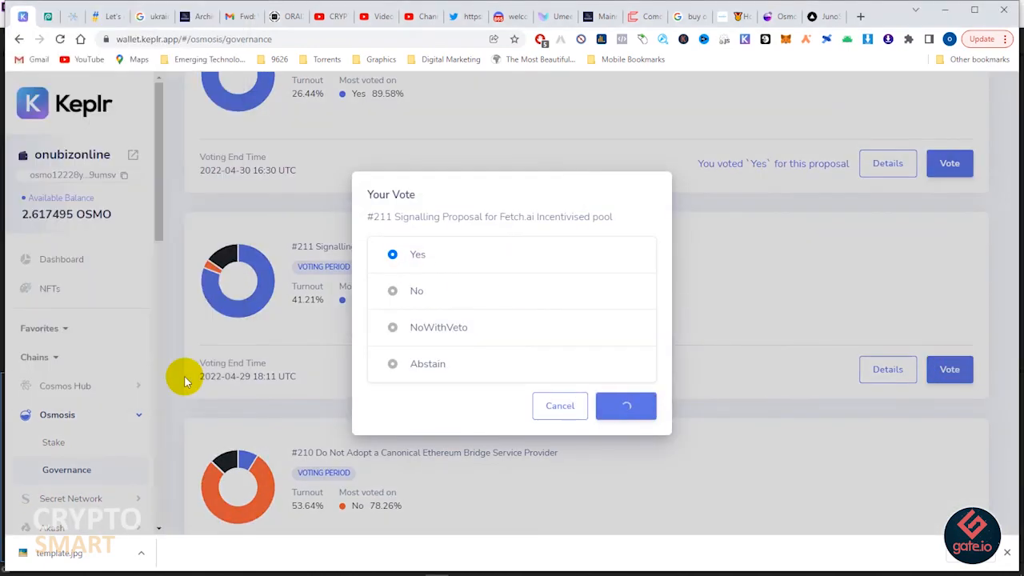